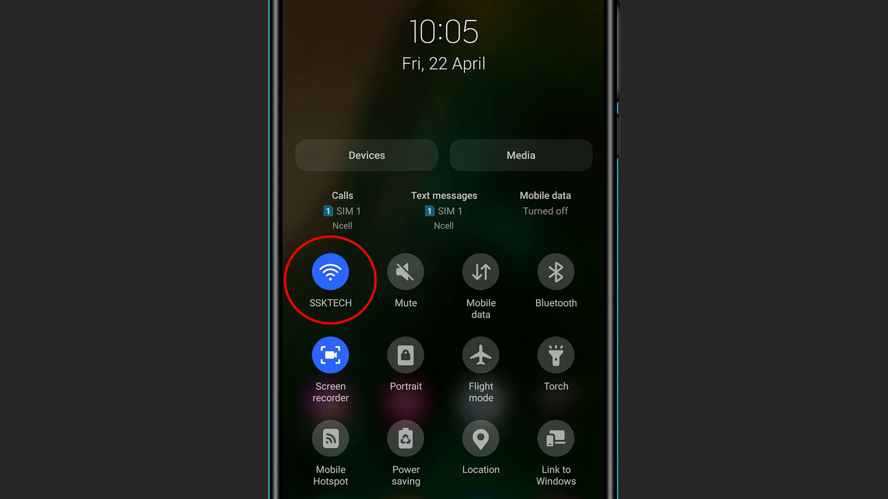
Confirm Wi-Fi is connected to SSKTECH from quick settings, then go home.
{"action": "left_click", "coordinate": [330, 272]}
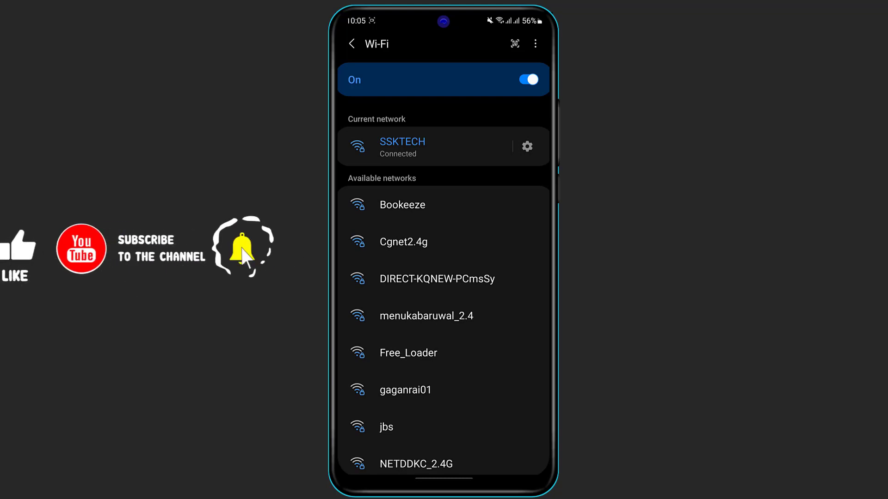
{"action": "left_click", "coordinate": [351, 43]}
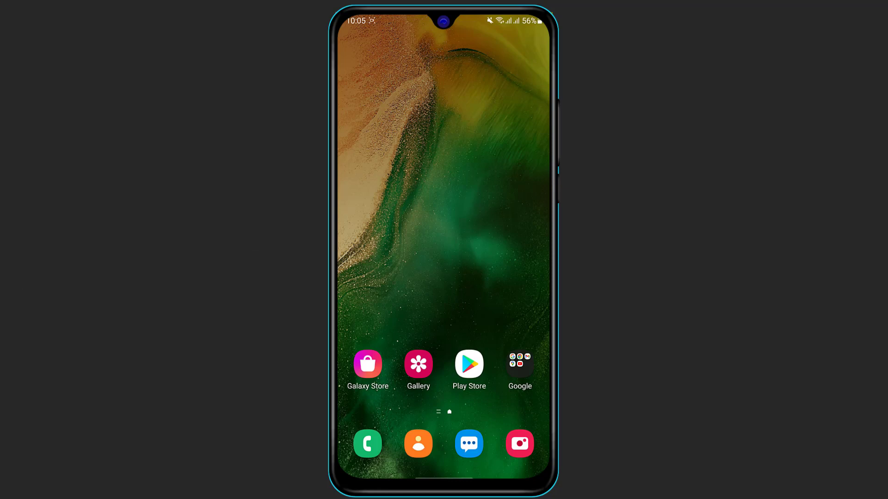
Launch Google Play Store and rerun the recent 'amazon' search to reach Amazon Shopping.
{"action": "left_click", "coordinate": [469, 365]}
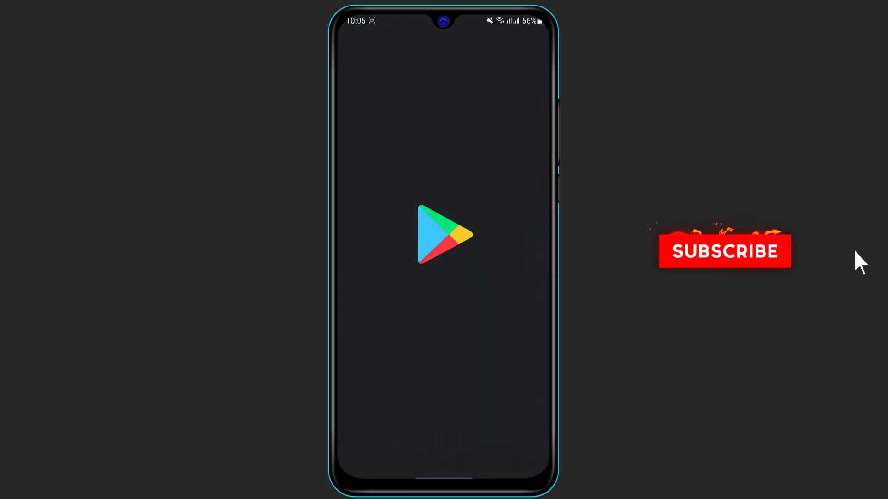
{"action": "left_click", "coordinate": [444, 234]}
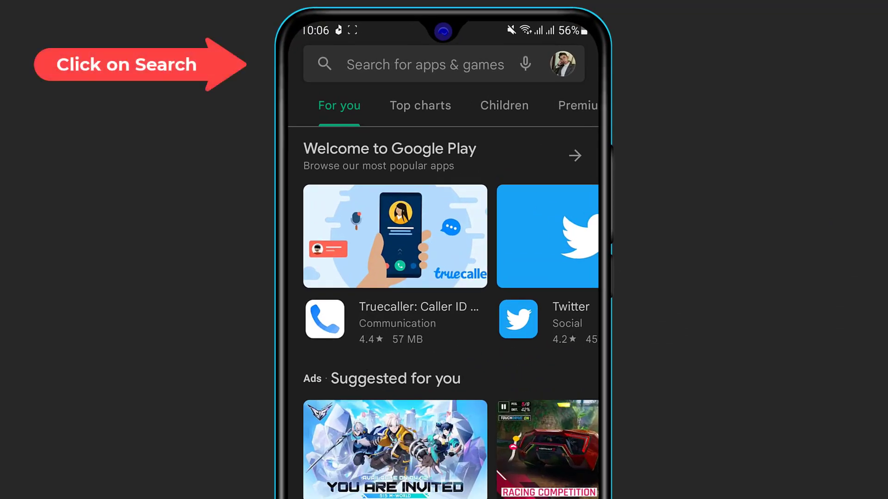
{"action": "left_click", "coordinate": [424, 64]}
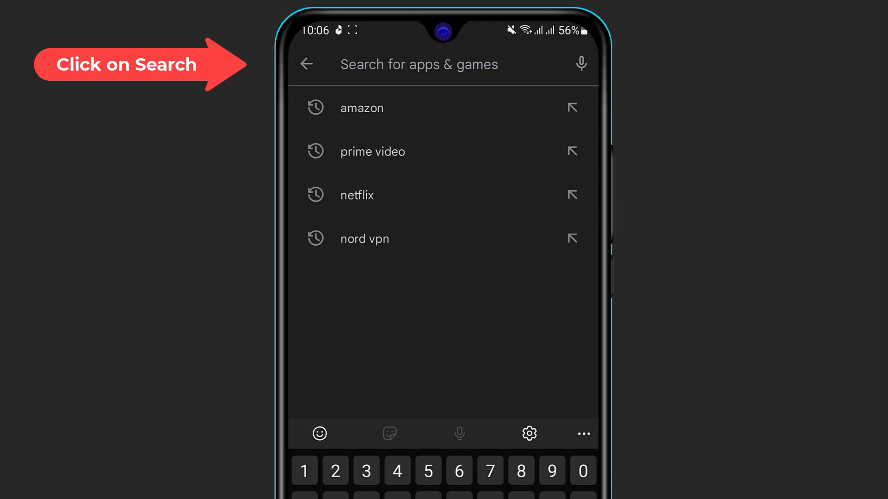
{"action": "left_click", "coordinate": [361, 107]}
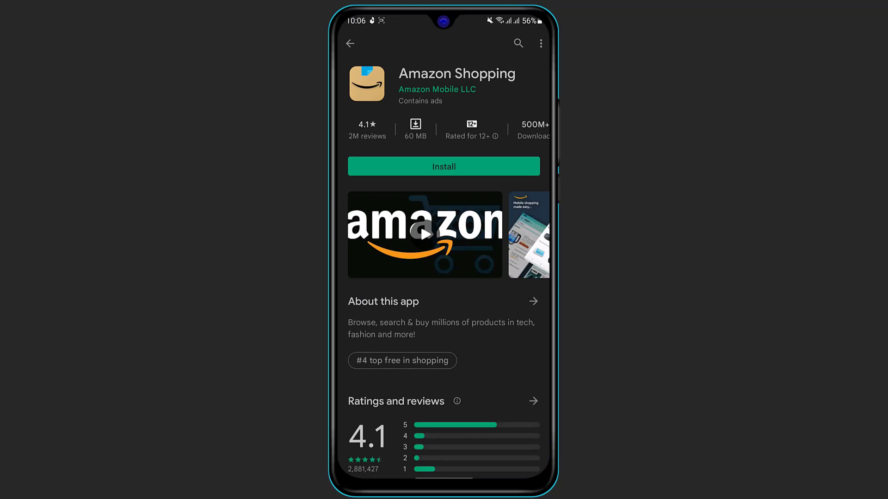
Install Amazon Shopping from its Play Store page and wait for the download.
{"action": "left_click", "coordinate": [443, 166]}
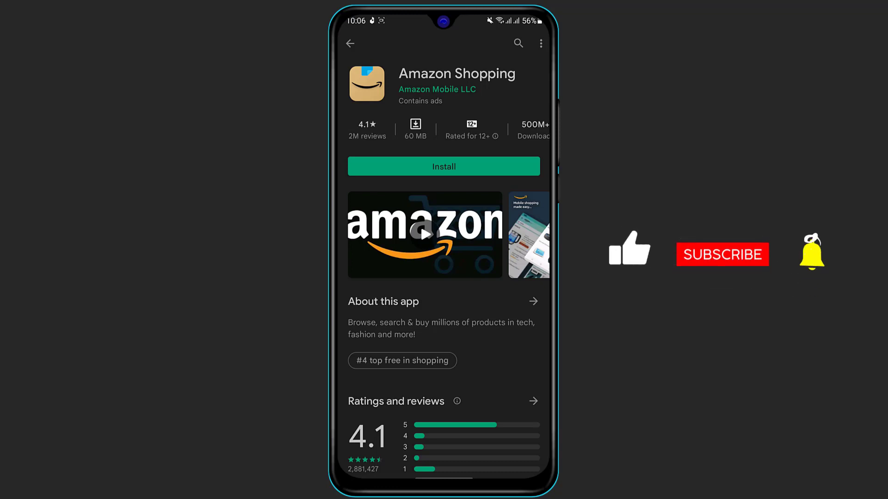
{"action": "mouse_move", "coordinate": [722, 259]}
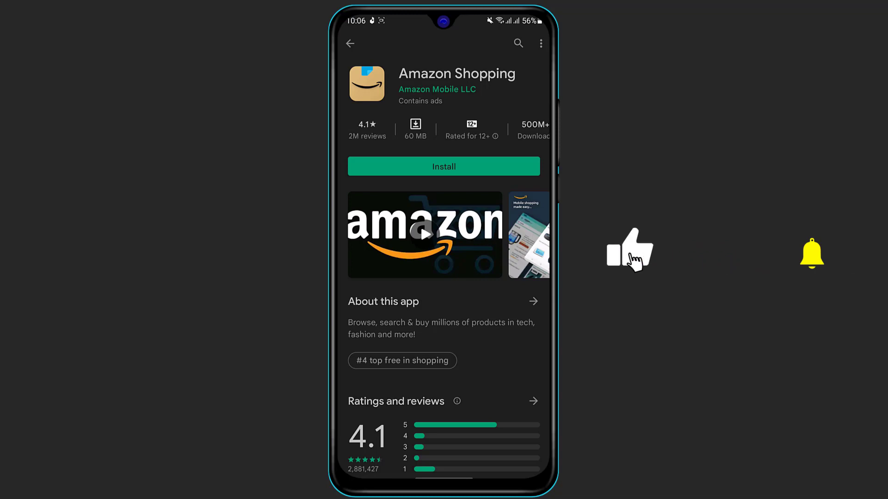
{"action": "mouse_move", "coordinate": [813, 261]}
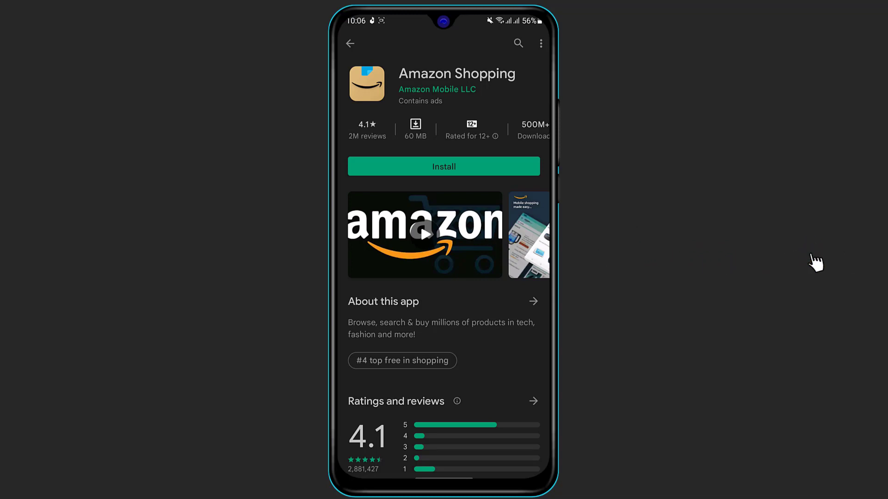
{"action": "left_click", "coordinate": [444, 167]}
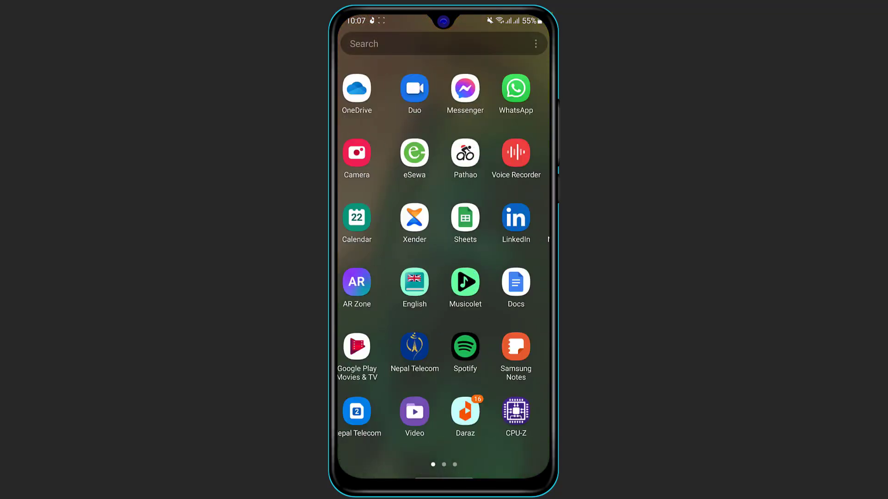
Swipe to the app drawer's last page and launch Amazon Shopping.
{"action": "scroll", "scroll_direction": "right", "scroll_amount": 3}
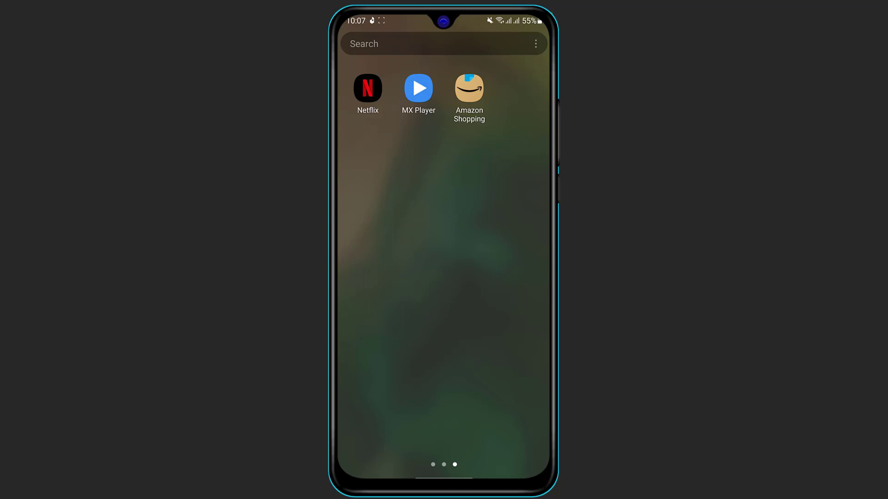
{"action": "left_click", "coordinate": [469, 88]}
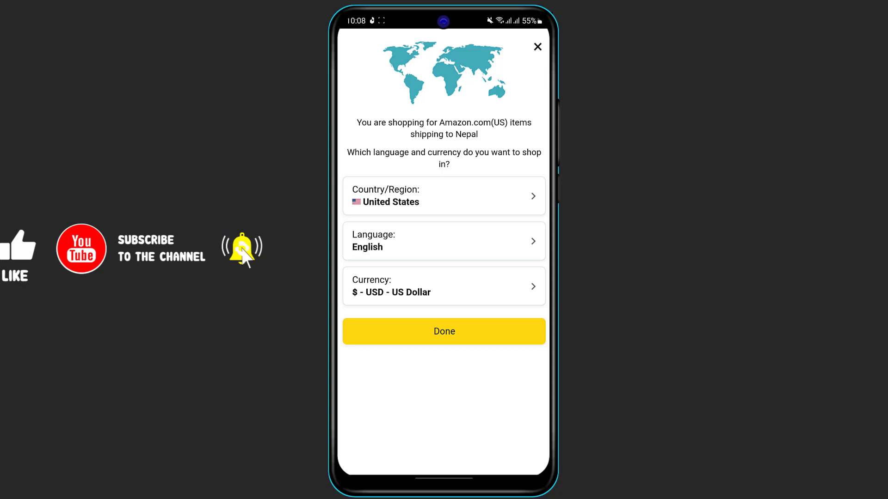
Accept the default country, language and currency with Done.
{"action": "left_click", "coordinate": [444, 331]}
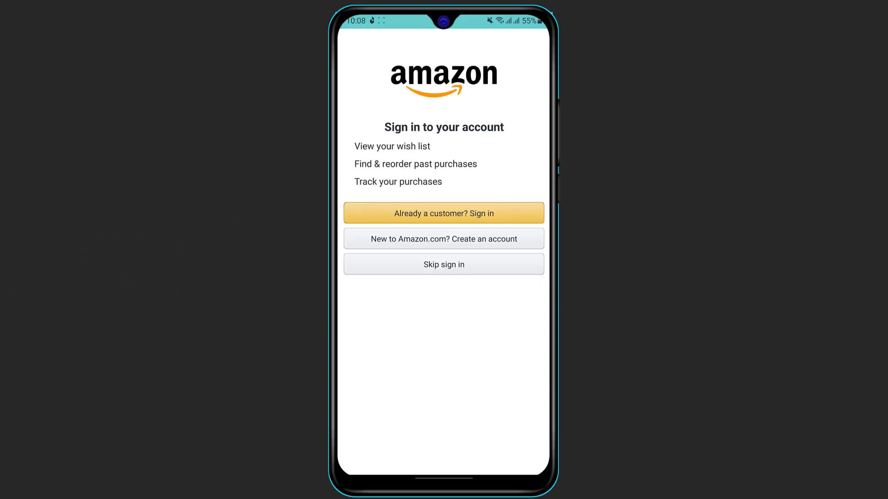